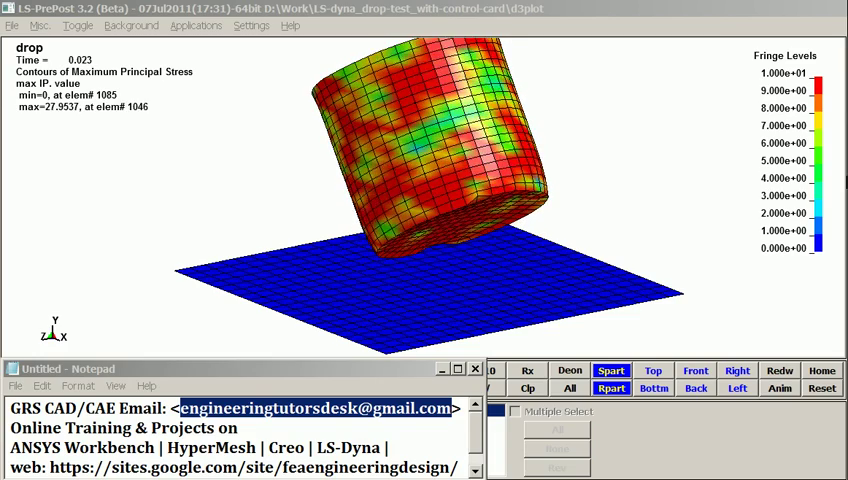
Play the maximum principal stress fringe animation as the cylinder drops onto the plate.
{"action": "left_click", "coordinate": [779, 388]}
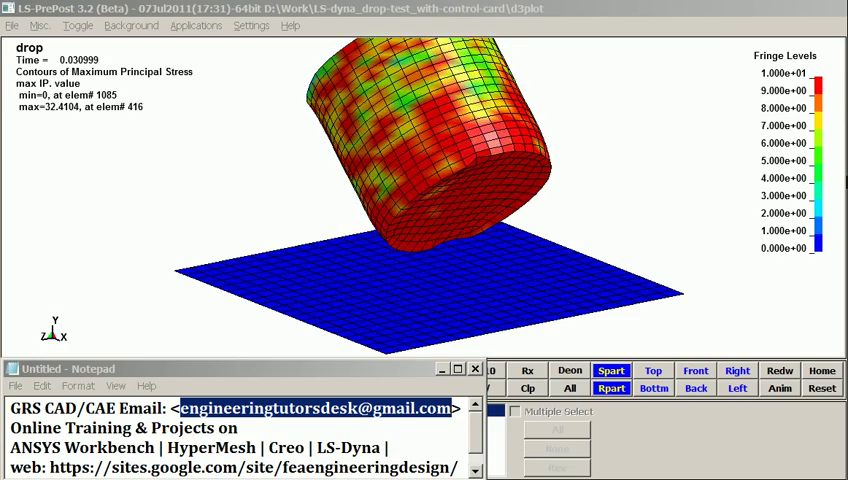